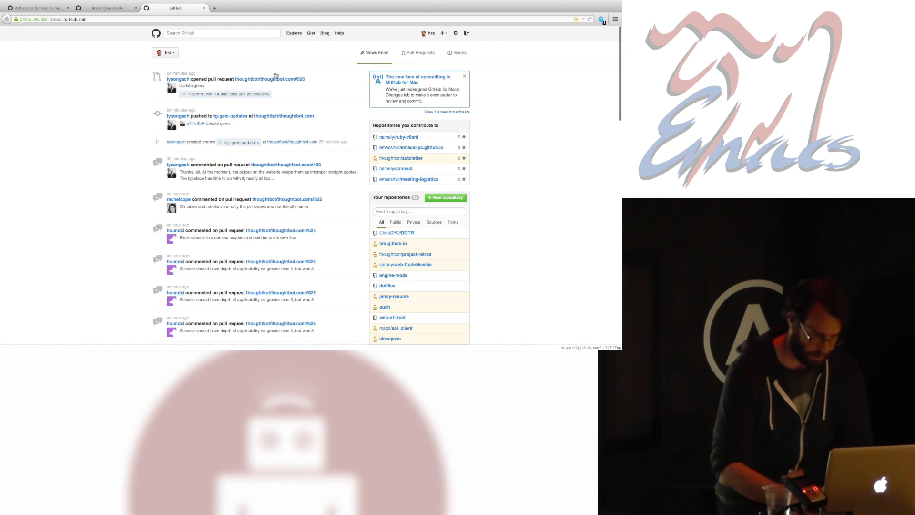
Add a keyword for GitHub's search box, opening the 'Search GitHub' bookmark form
right_click(222, 33)
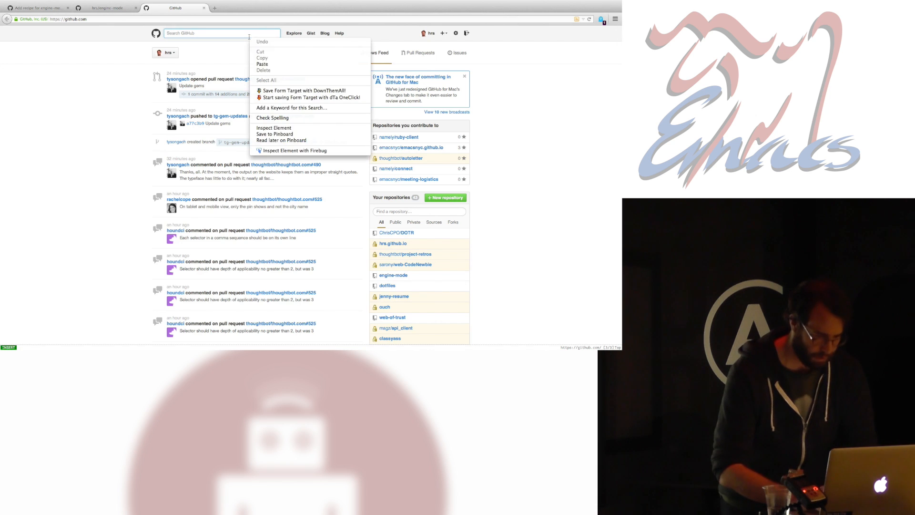
mouse_move(291, 107)
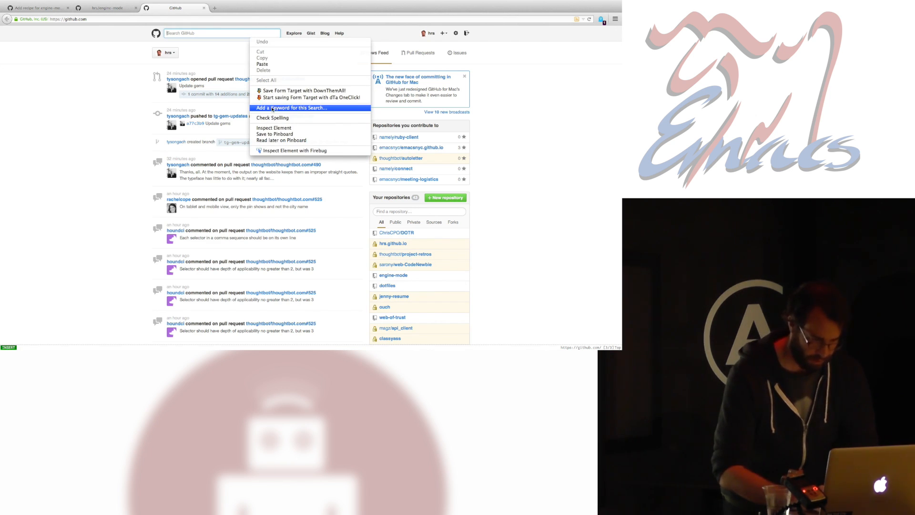
click(291, 107)
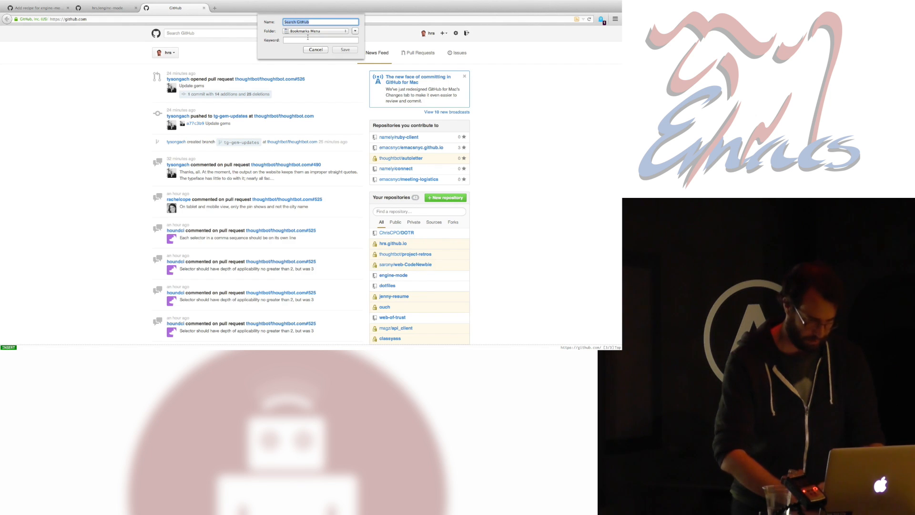
Cancel the keyword bookmark dialog and return to engine-mode.el in Emacs
click(315, 49)
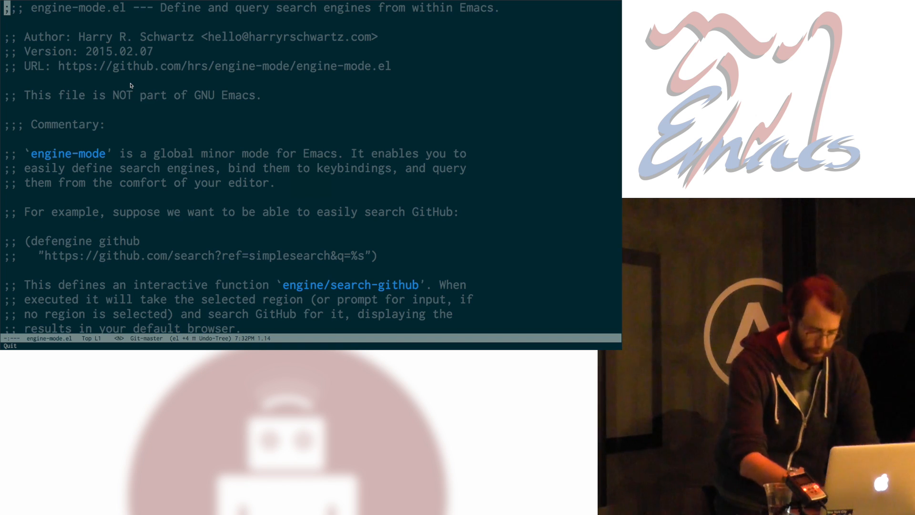
Quit the pending command and scroll to the engine/search-github commentary explanation
key(Down)
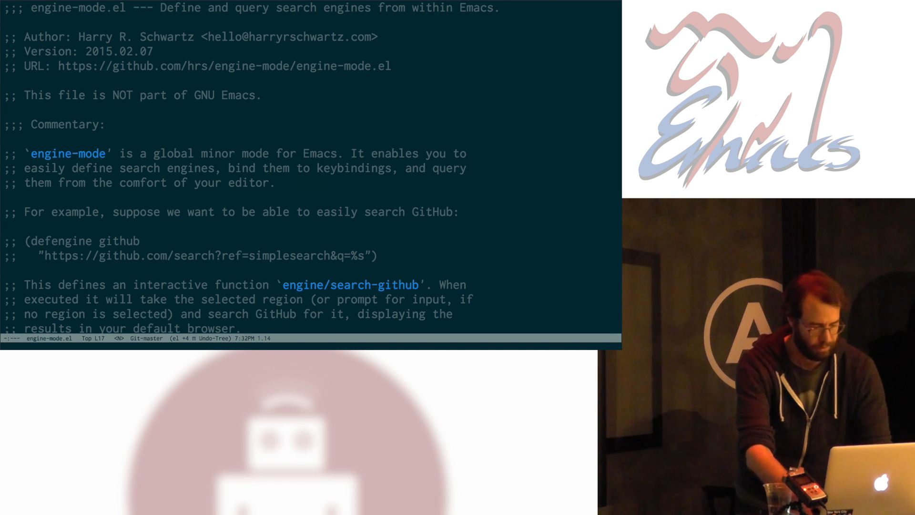
scroll(down, 3)
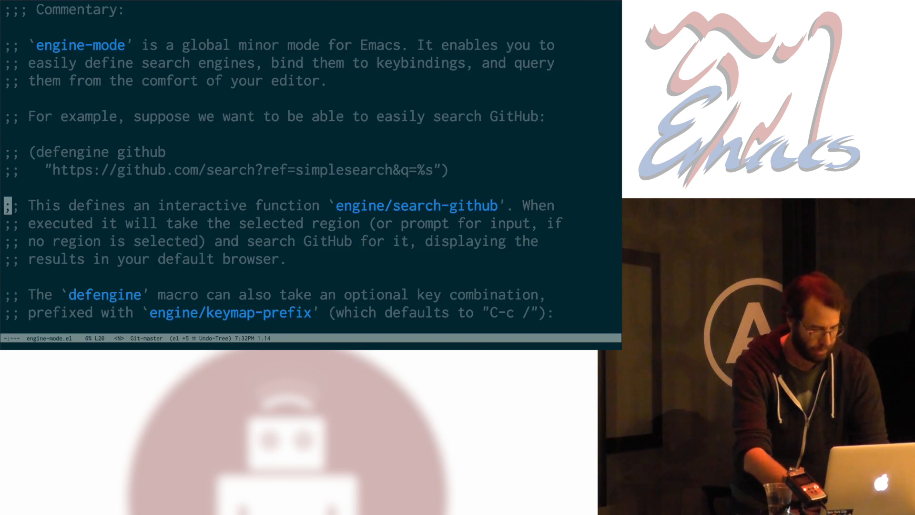
key(Up)
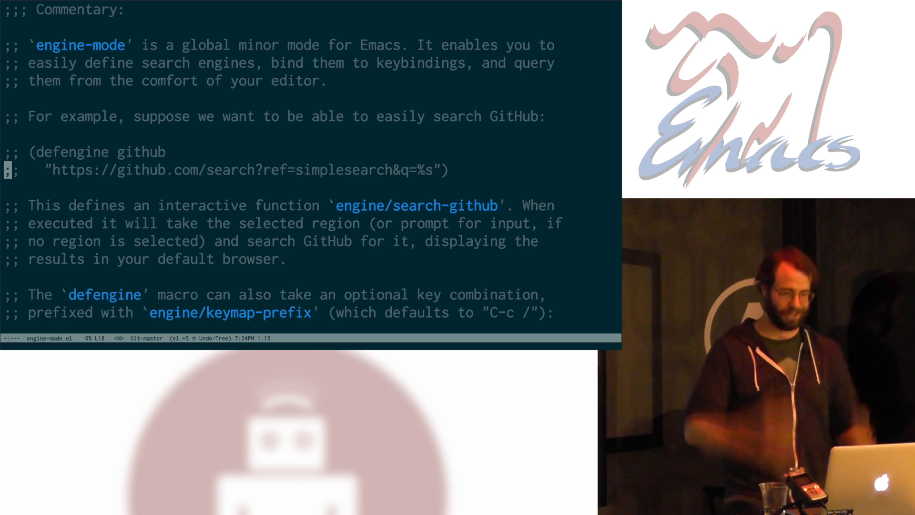
Run engine/search-github through M-x and search GitHub for 'github'
key(up)
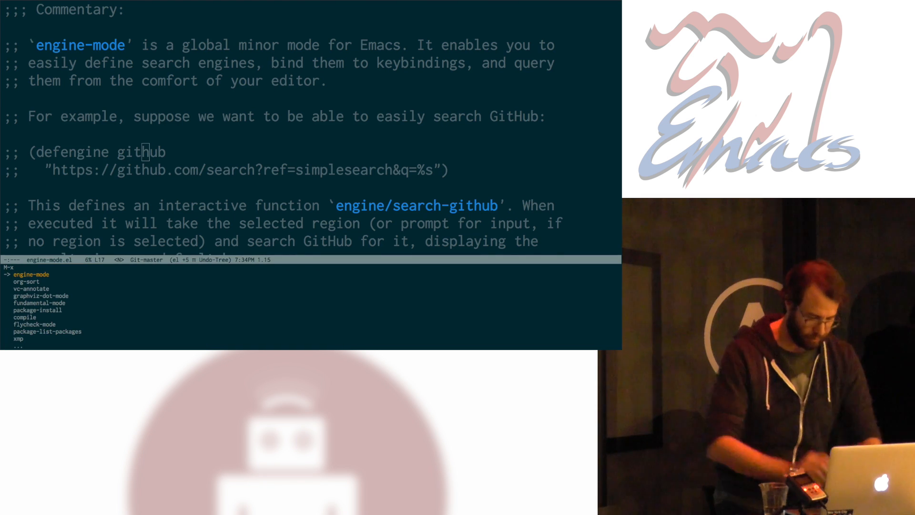
text(github)
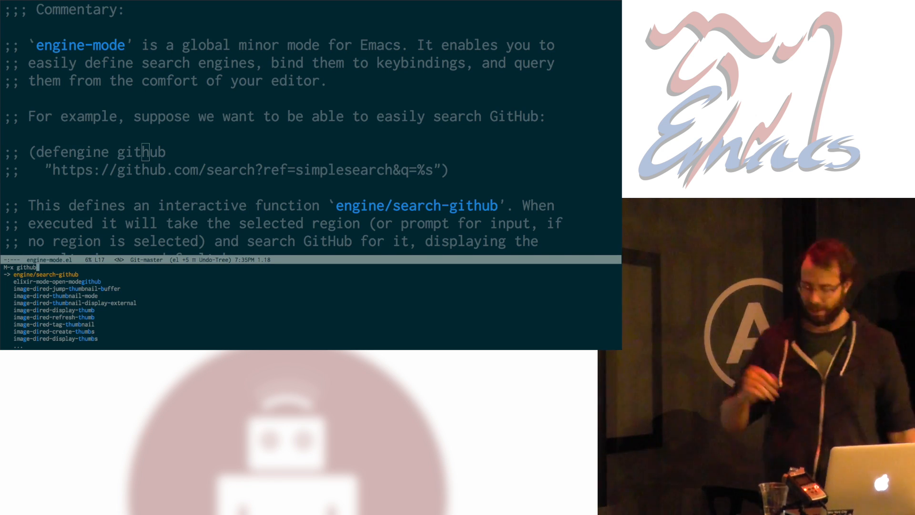
key(Return)
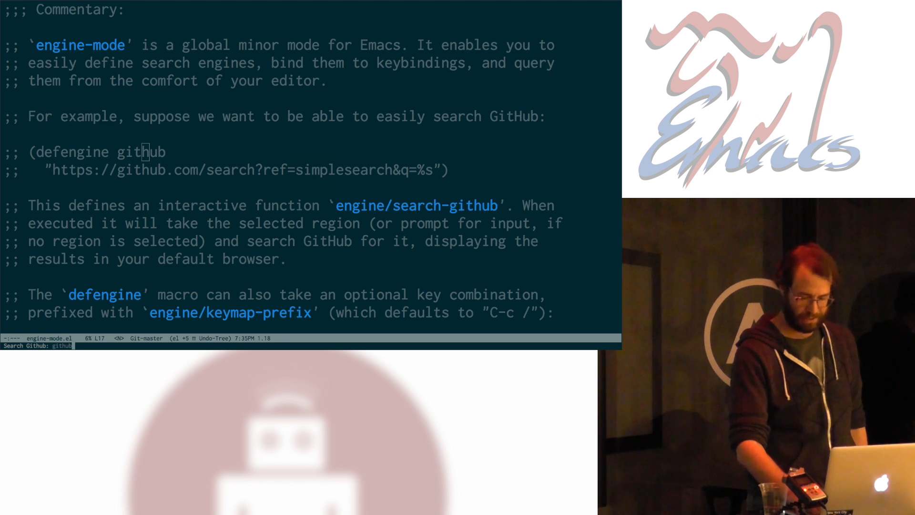
key(Return)
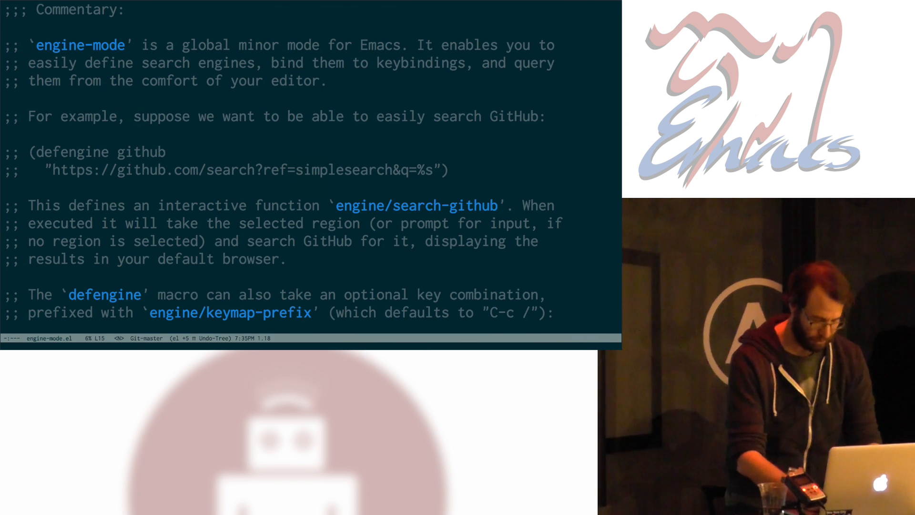
Mark lines and scroll to the defengine duckduckgo example bound to 'd'
key(v)
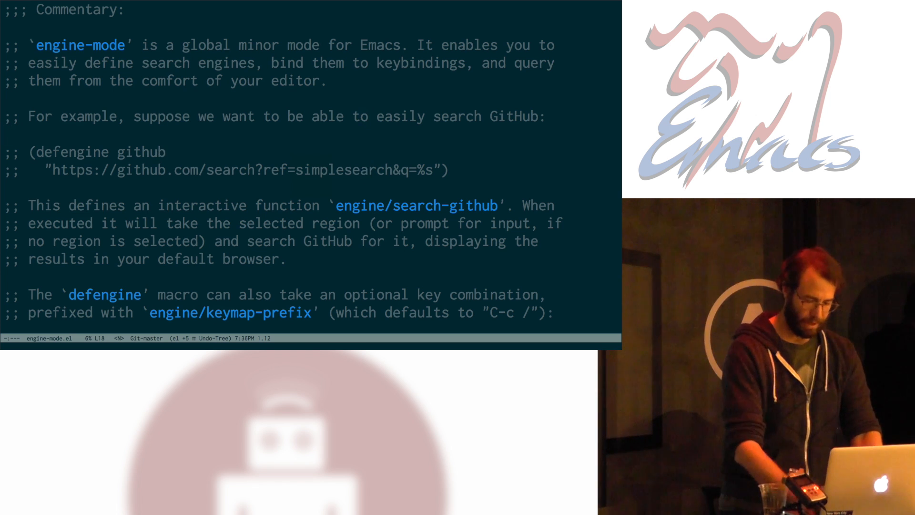
scroll(down, 3)
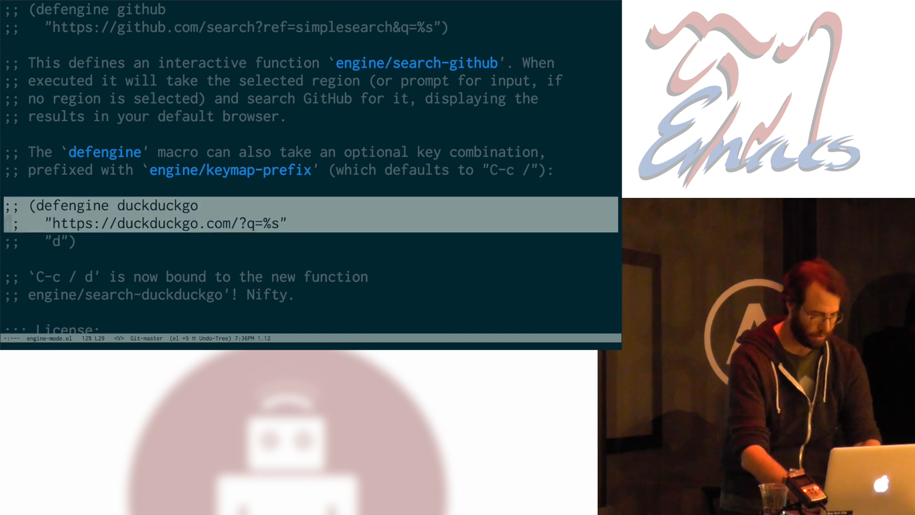
Unmark the region, keeping the duckduckgo 'd' binding example in view
key(Down)
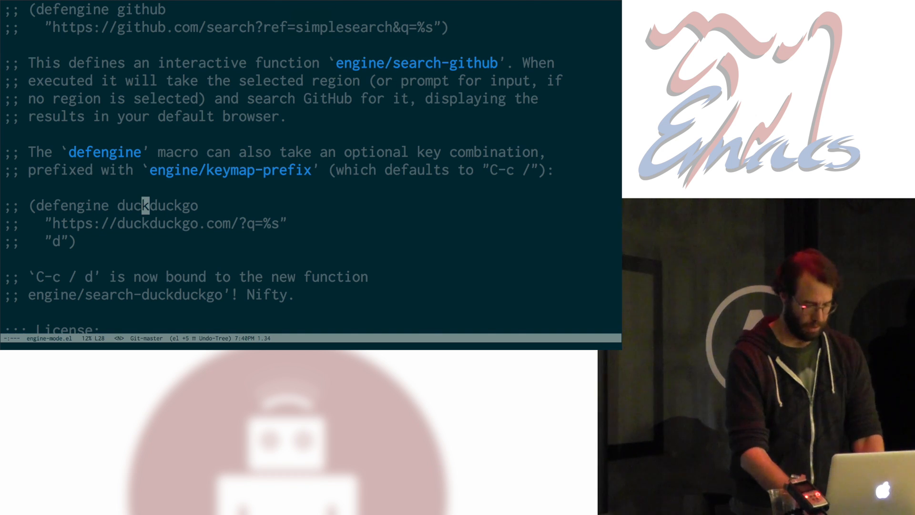
Scroll past engine/get-query, keymap-prefix and engine/bind-key into the defengine docstring
scroll(down, 3)
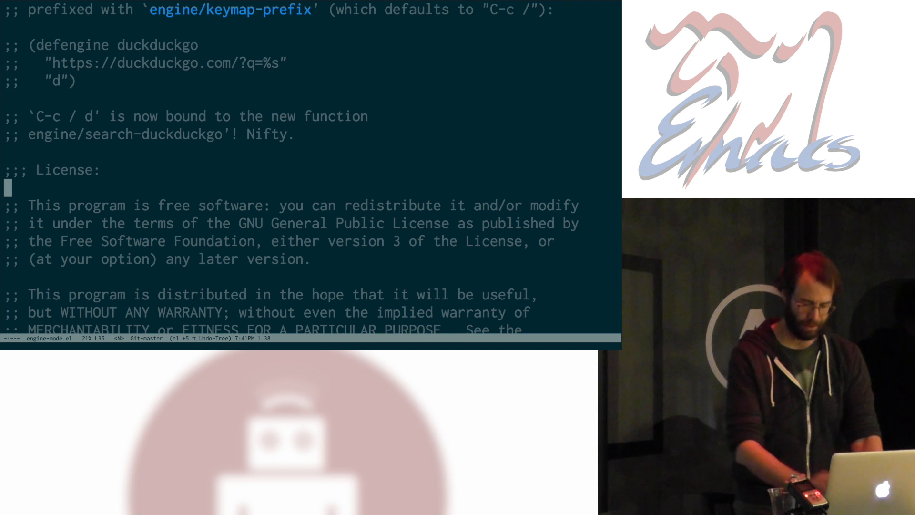
scroll(down, 3)
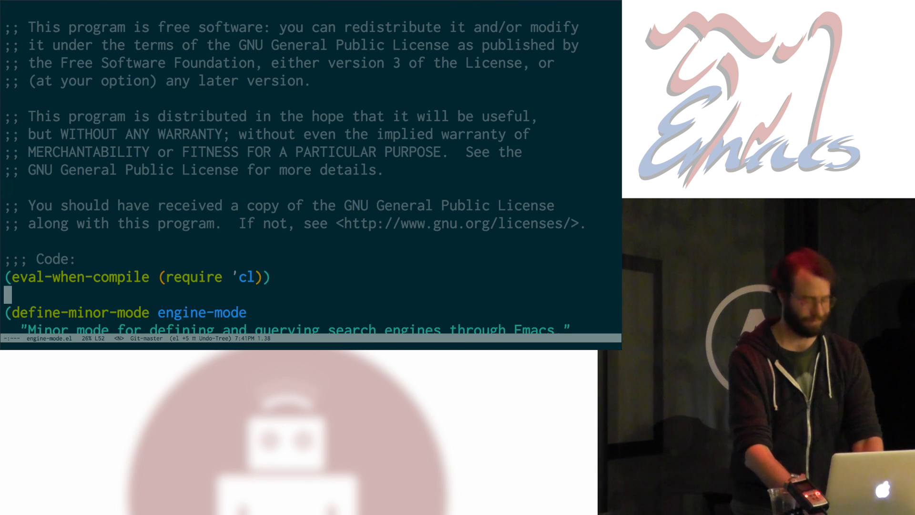
scroll(down, 3)
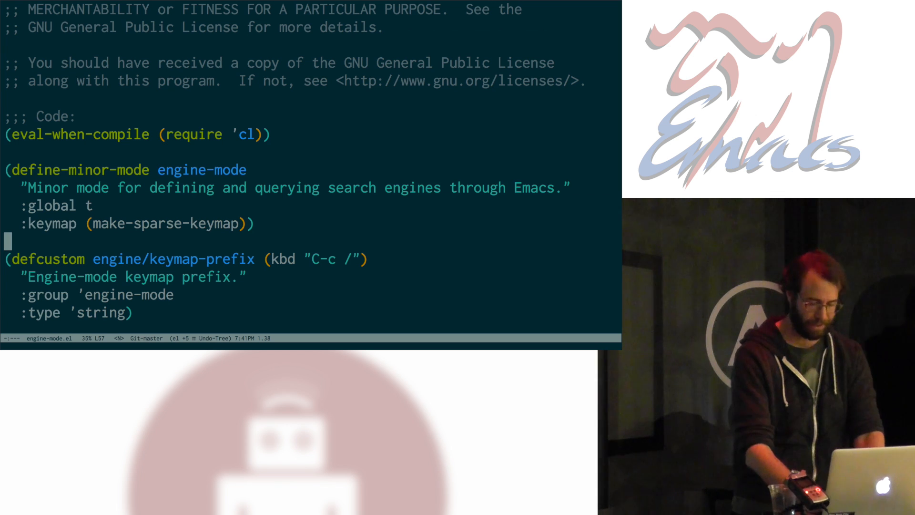
key(down)
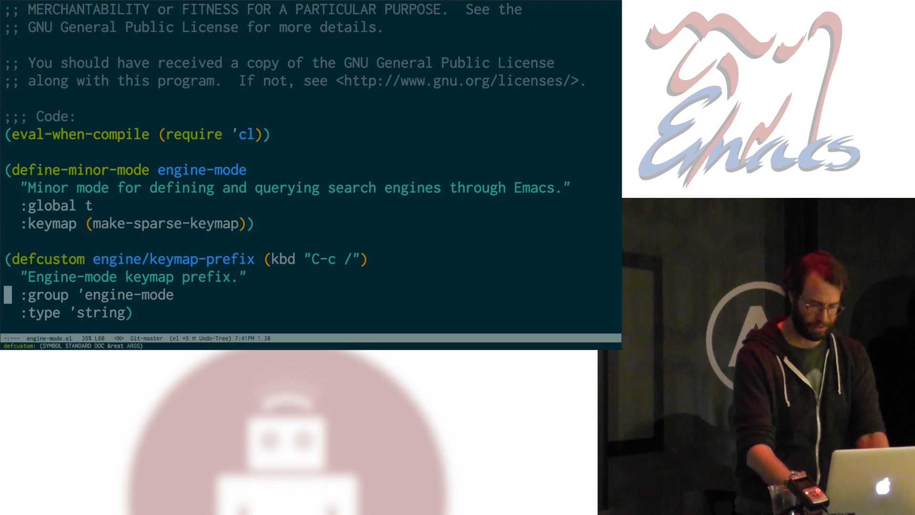
scroll(down, 3)
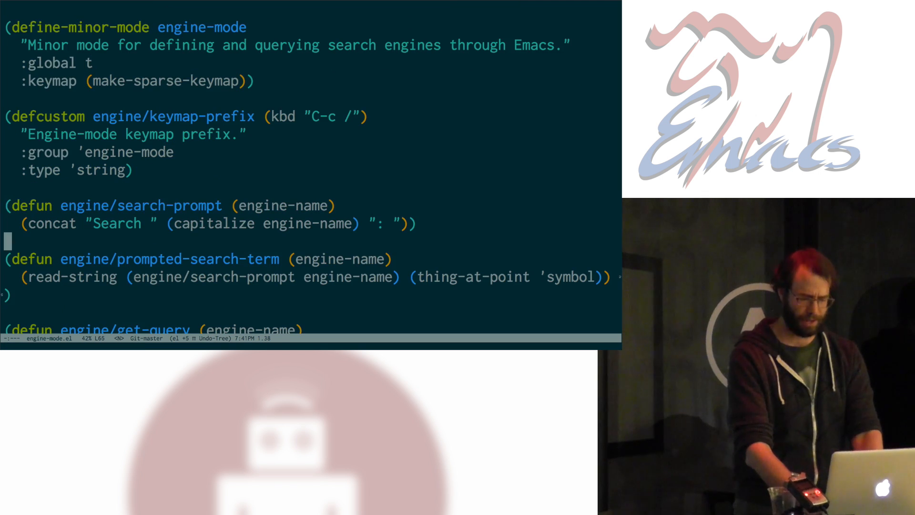
scroll(down, 3)
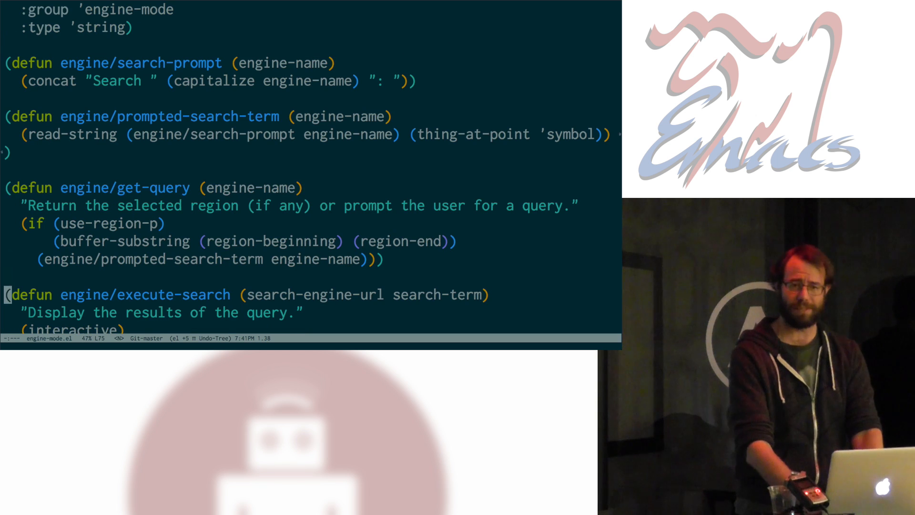
scroll(down, 3)
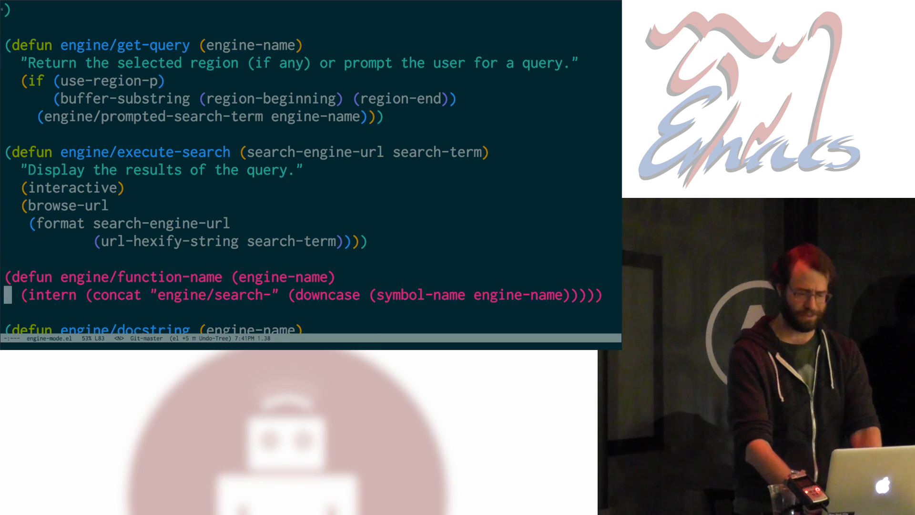
scroll(down, 3)
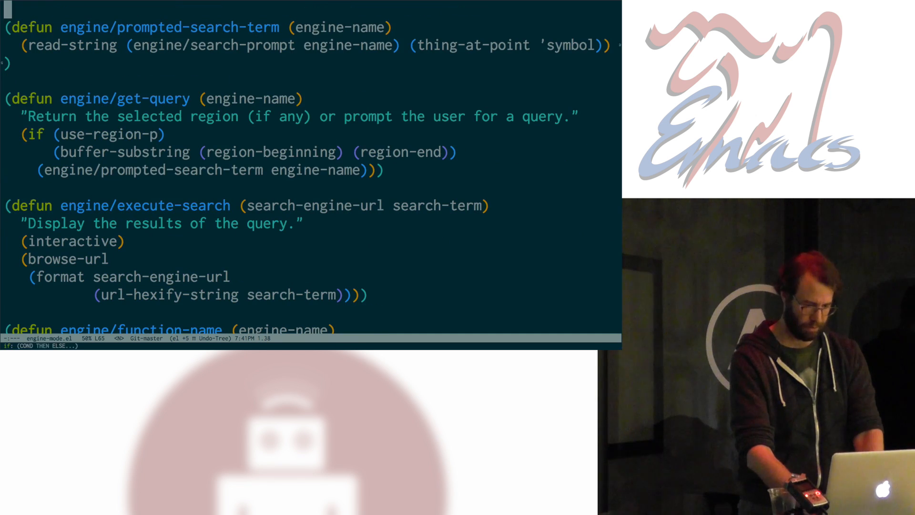
scroll(up, 3)
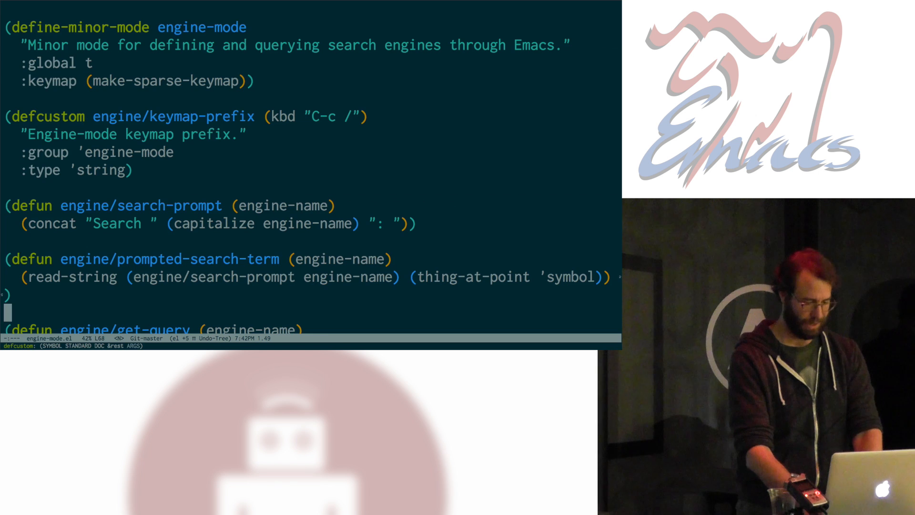
scroll(down, 3)
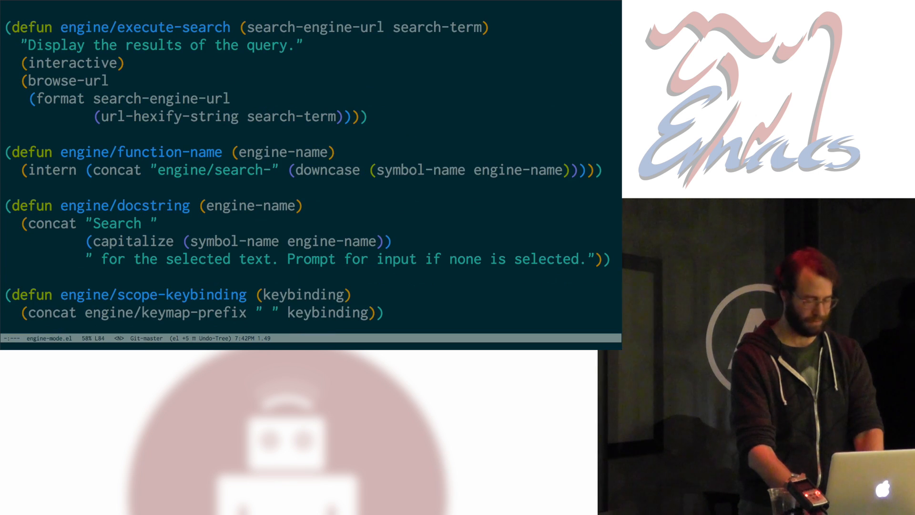
scroll(down, 3)
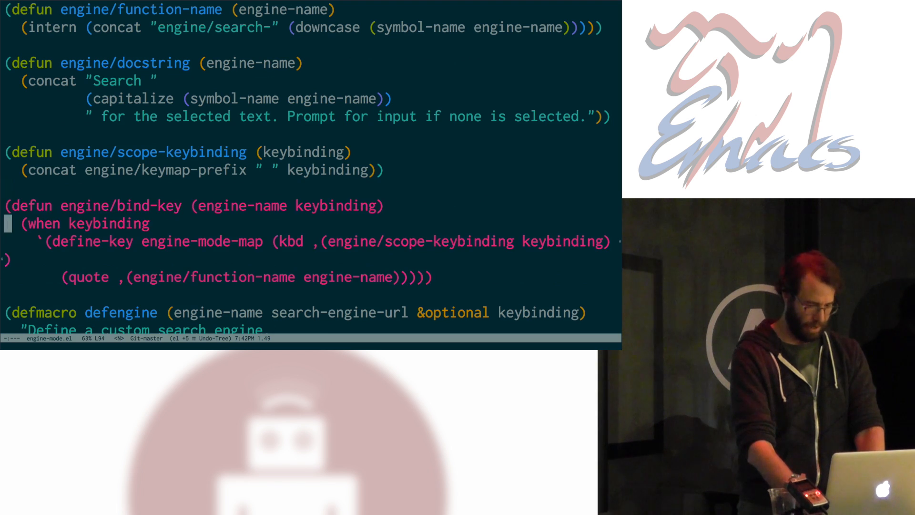
scroll(down, 3)
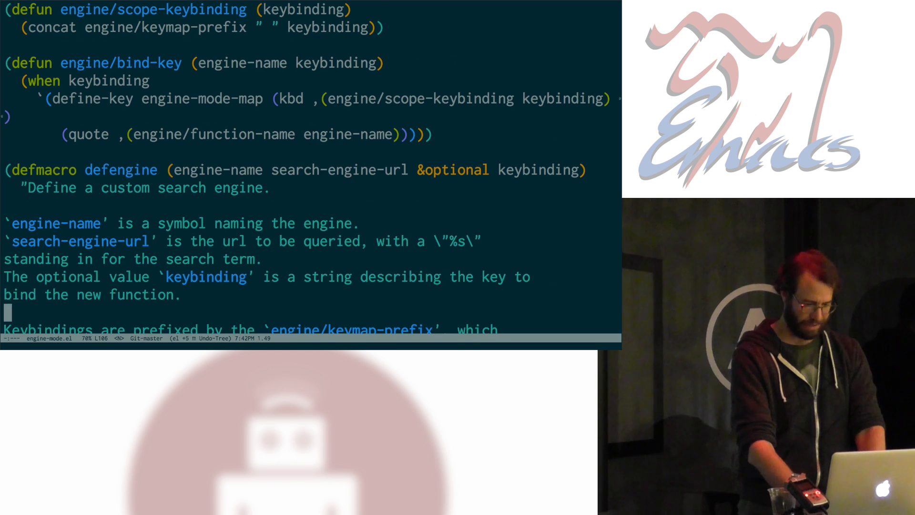
Scroll to the end of engine-mode.el and move point to defengine's prog1 form
scroll(down, 3)
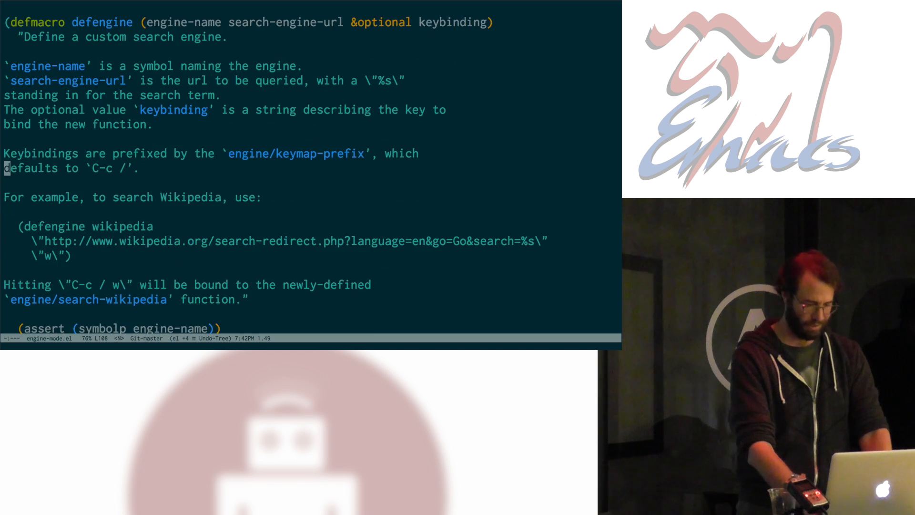
scroll(down, 3)
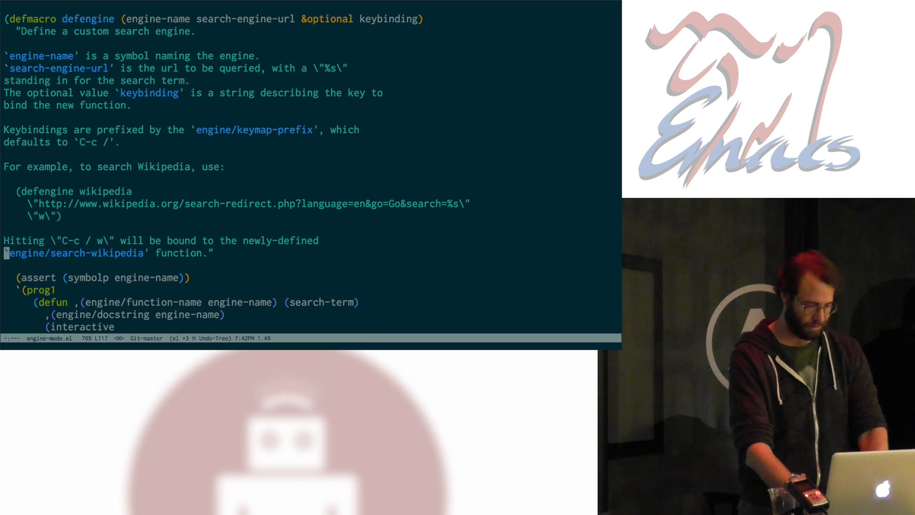
scroll(down, 3)
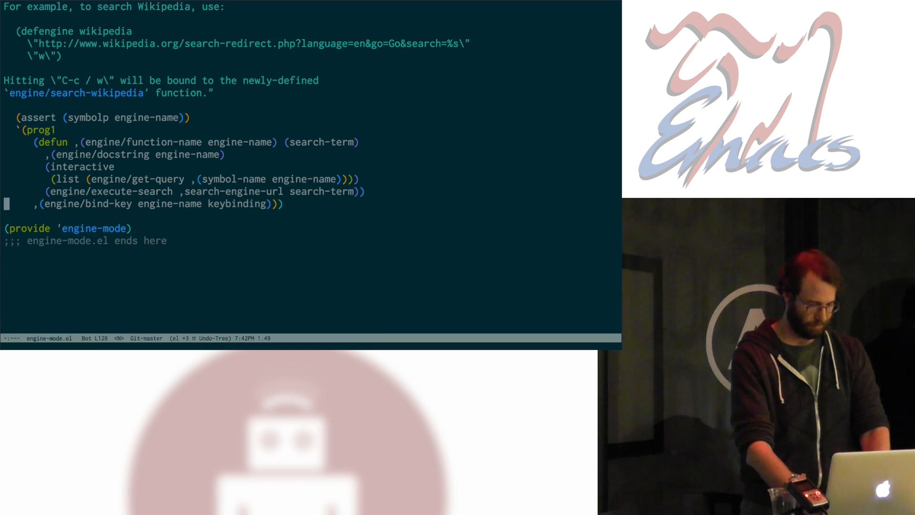
key(down)
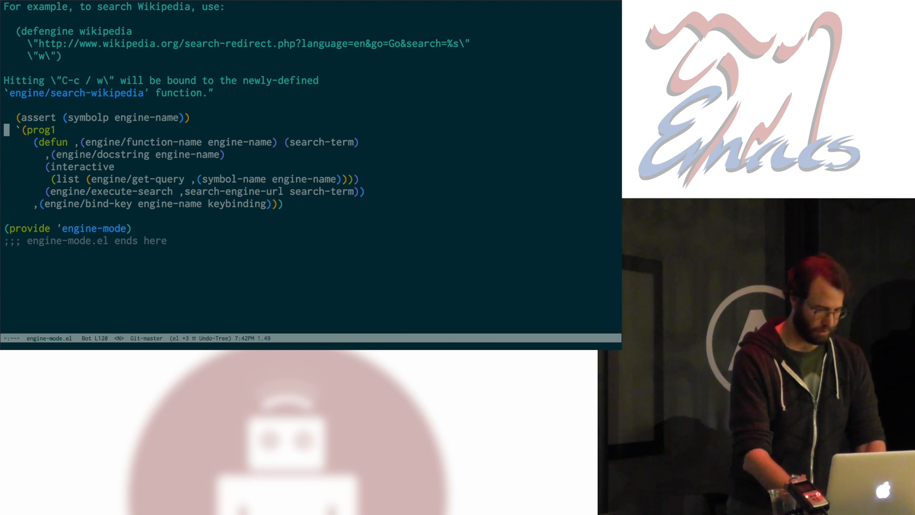
key(up)
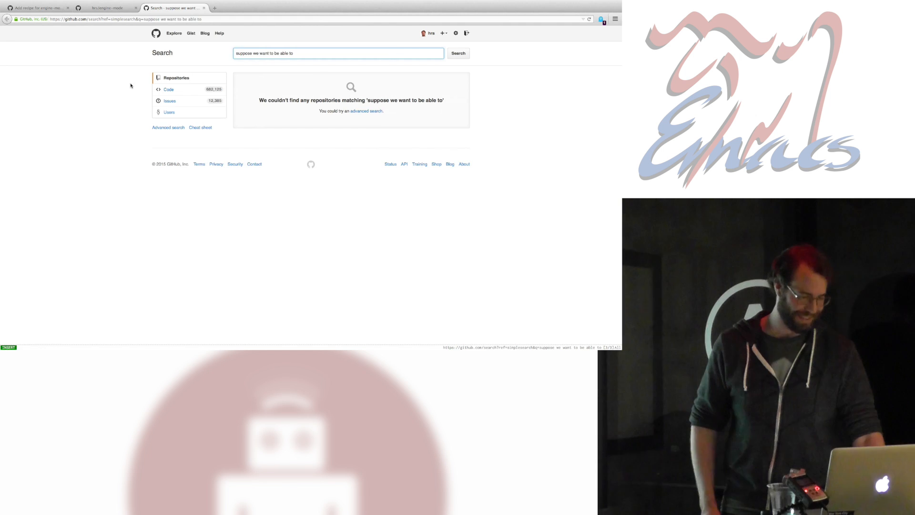
Switch to MELPA recipe pull request #1701 and scroll through its changes
click(39, 7)
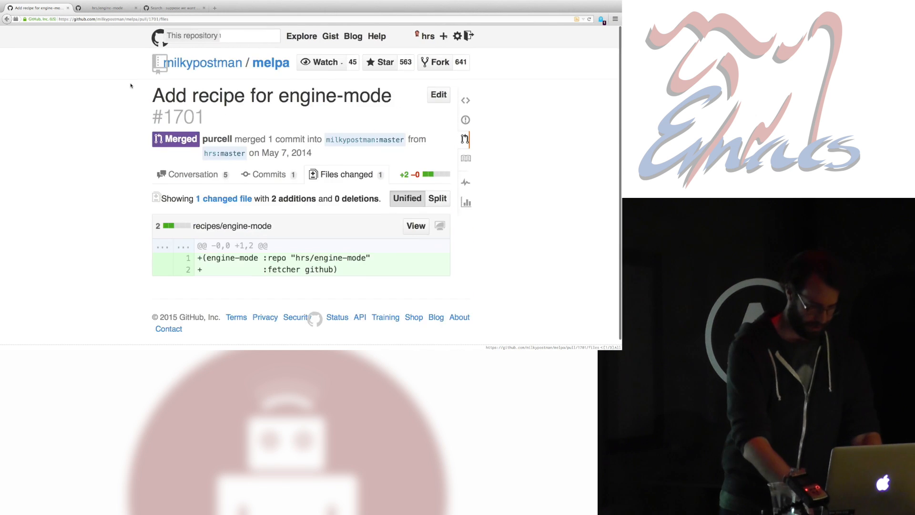
scroll(down, 3)
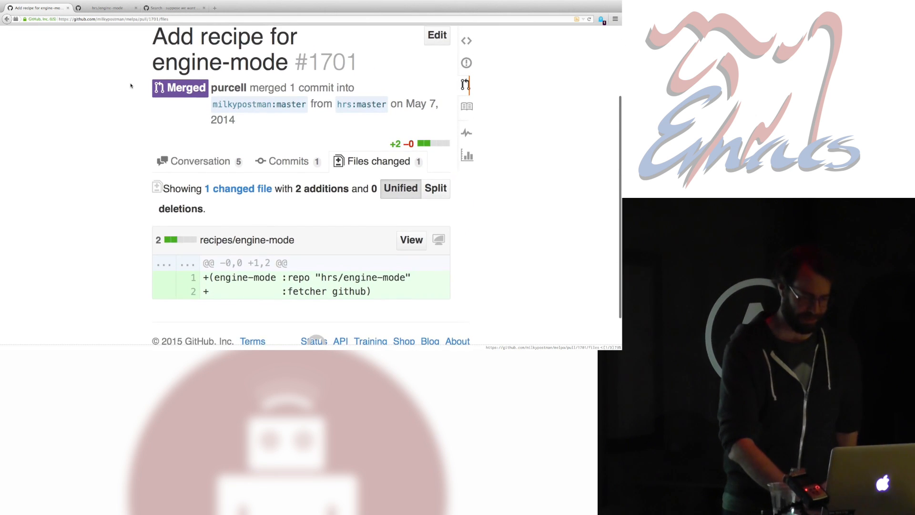
scroll(down, 3)
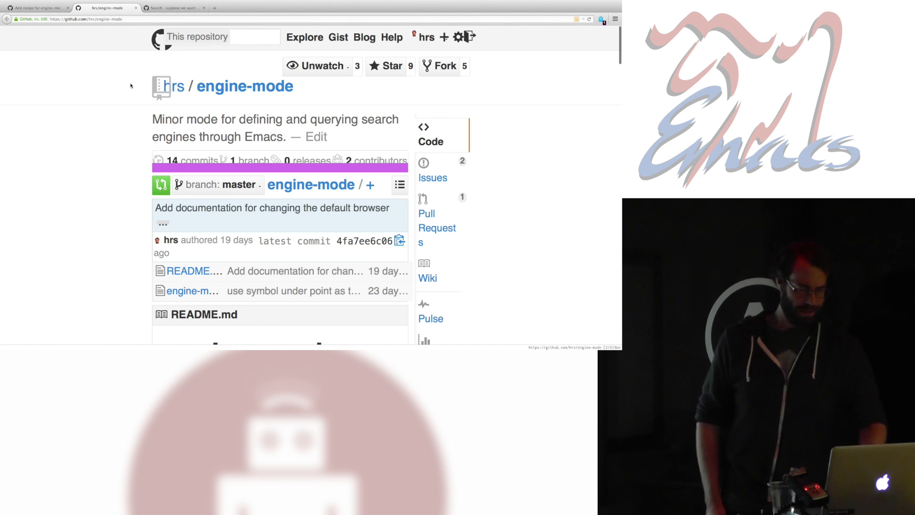
scroll(up, 3)
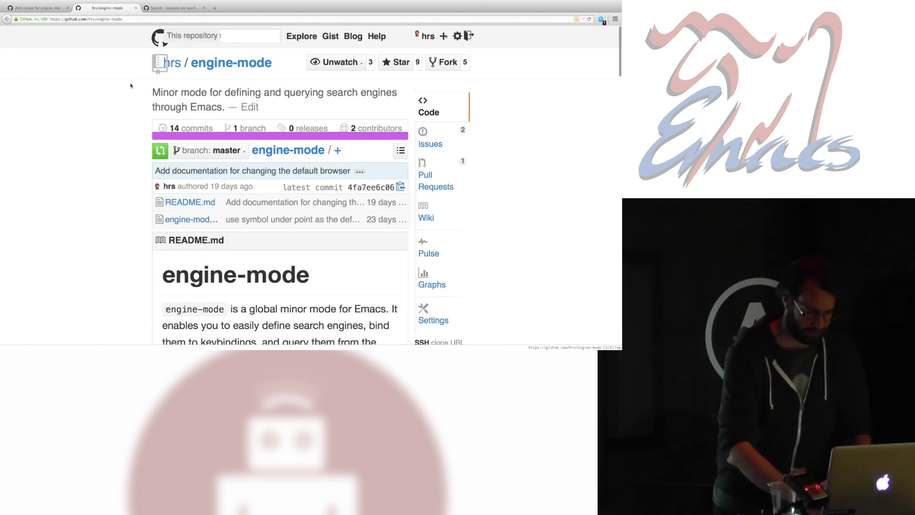
scroll(down, 3)
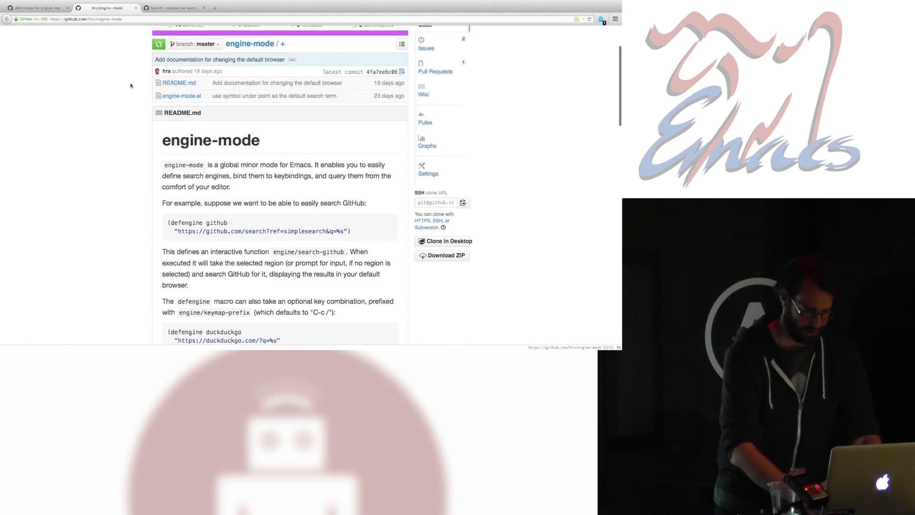
scroll(down, 3)
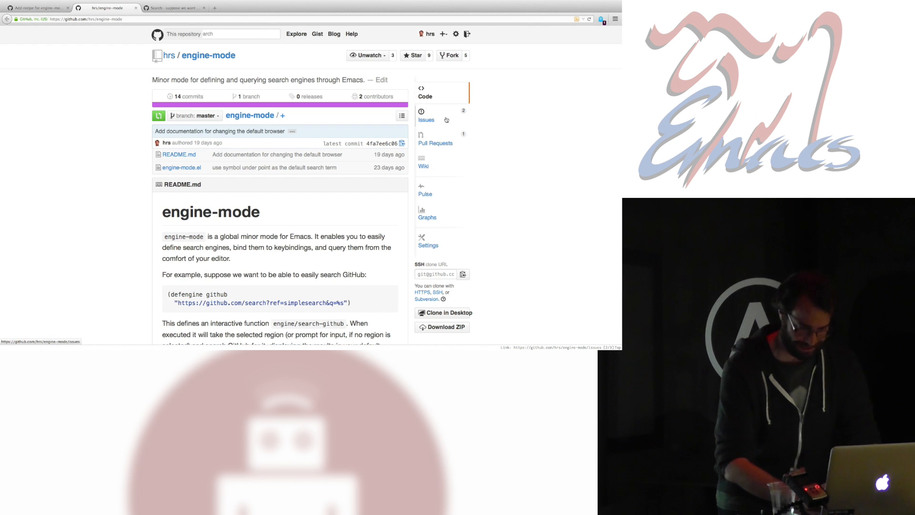
click(426, 120)
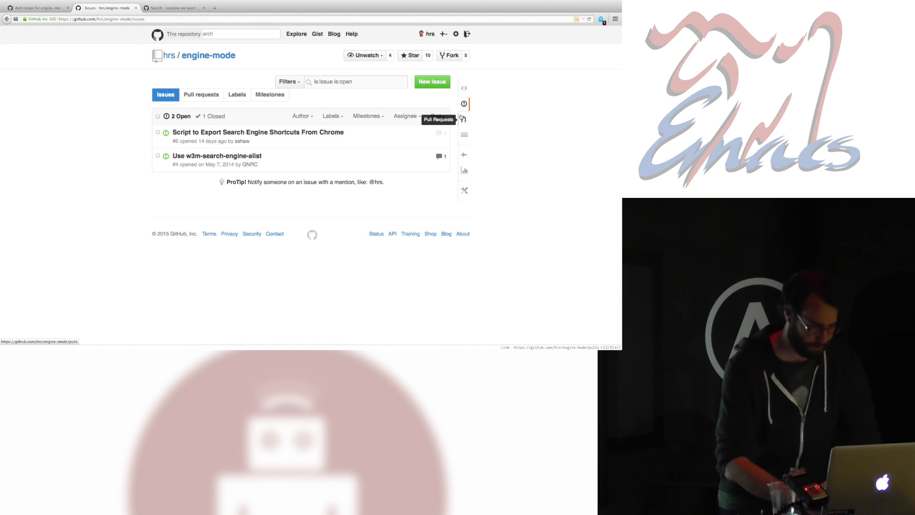
click(257, 132)
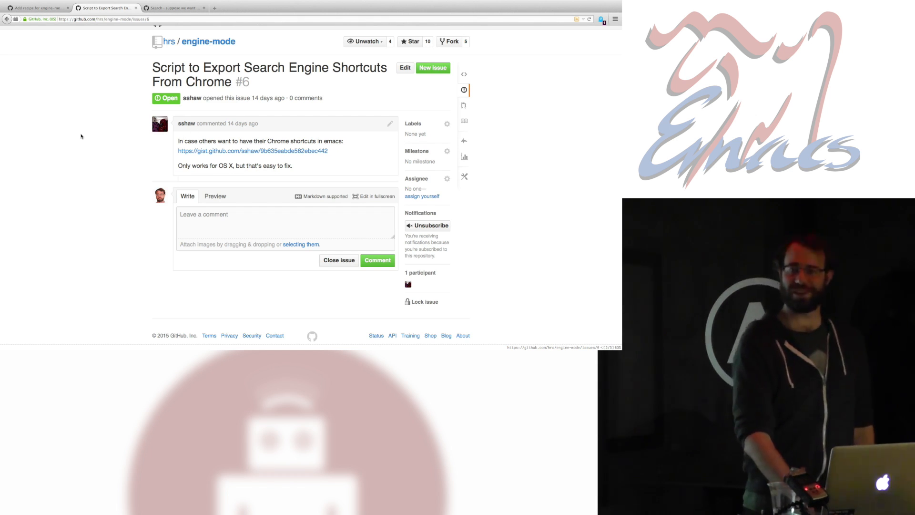
click(208, 41)
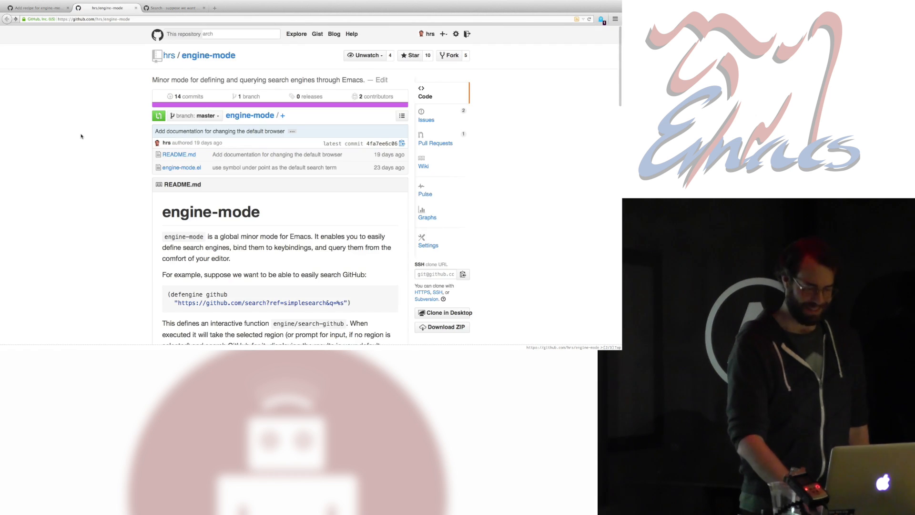
Scroll the README past Installation and Changing your default browser to Examples
scroll(down, 3)
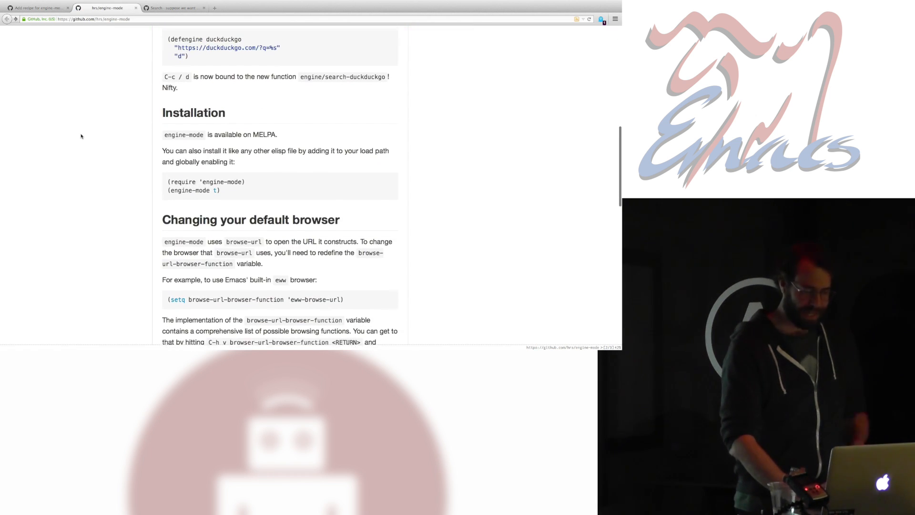
scroll(down, 3)
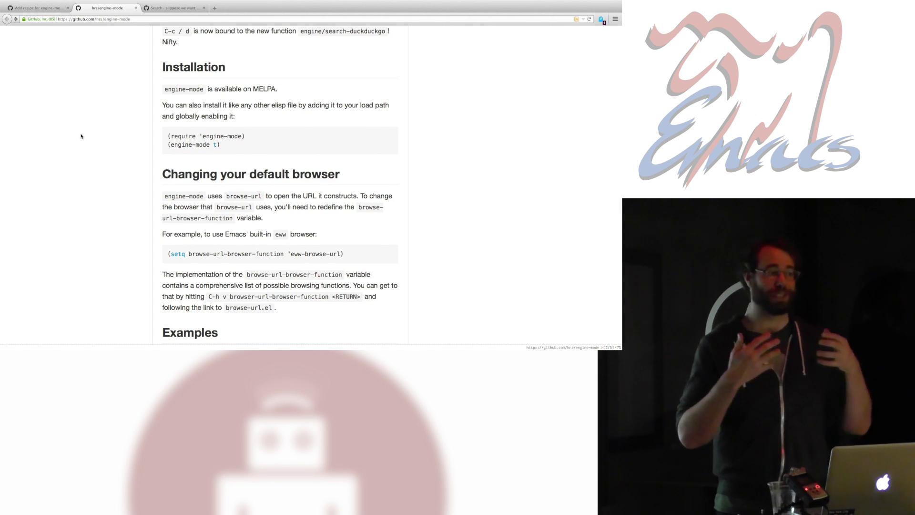
scroll(down, 3)
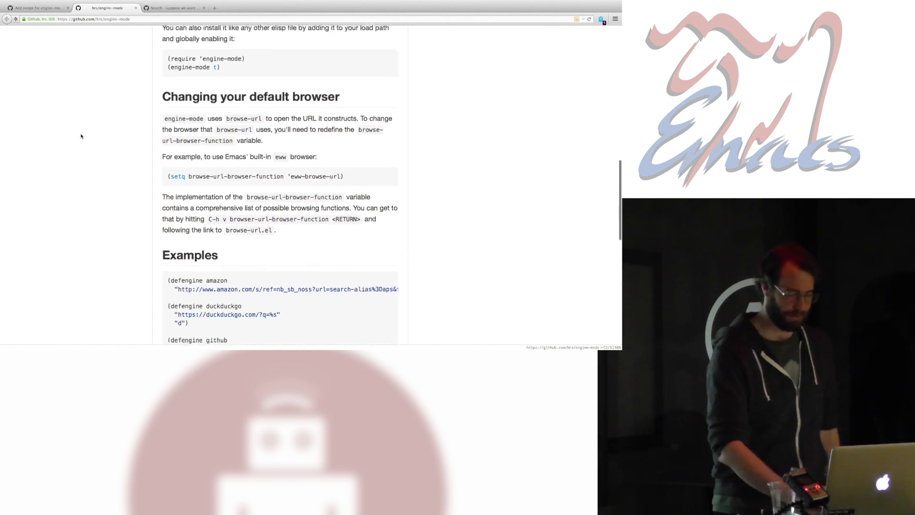